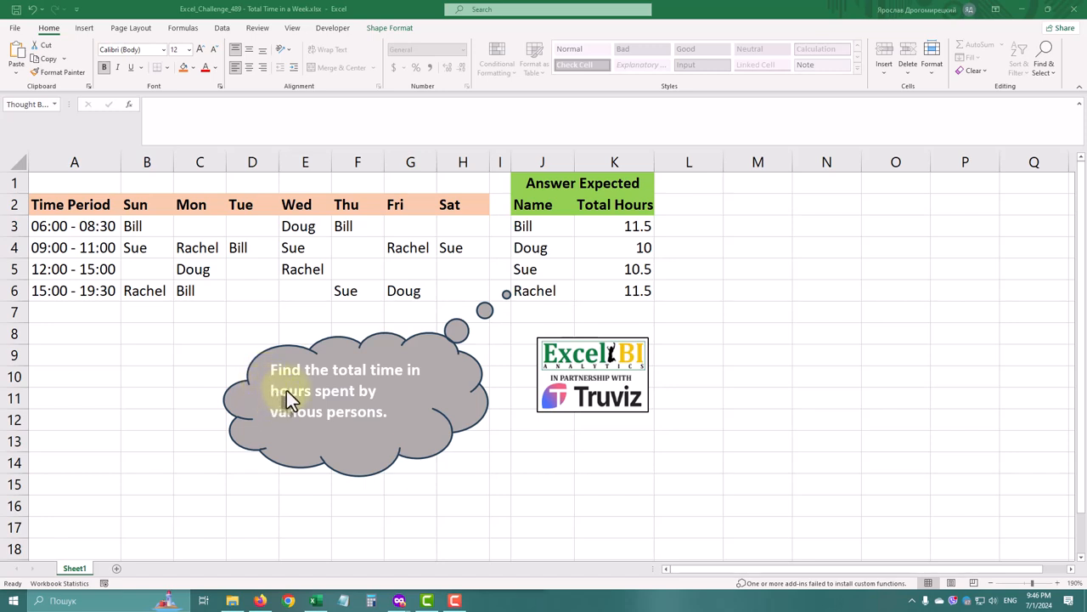
pyautogui.moveTo(381, 394)
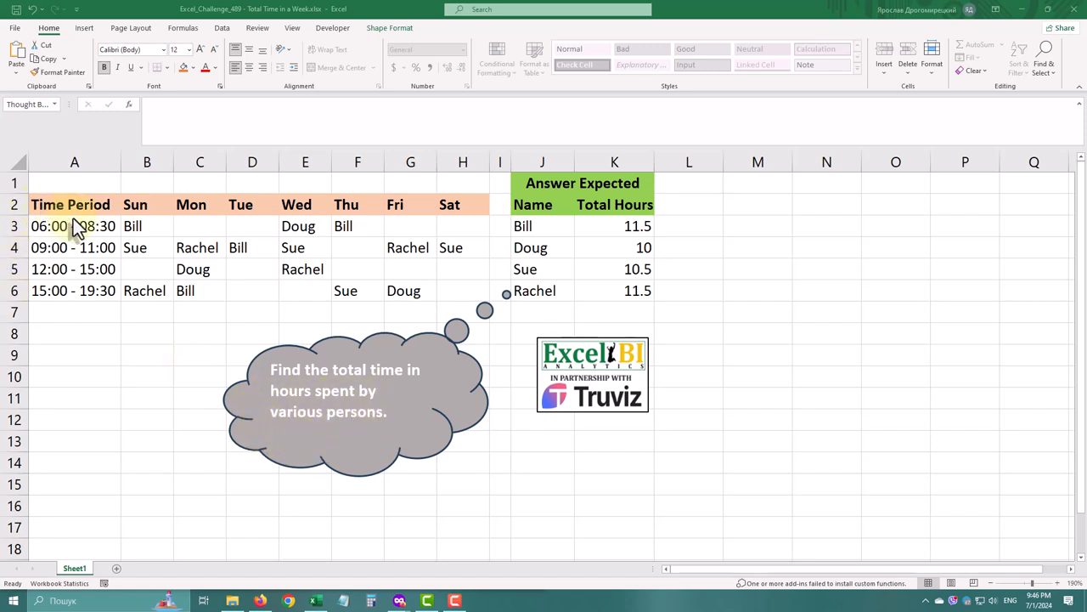
# - Load schedule range A2:H6 into Power Query as a table with headers
pyautogui.click(355, 400)
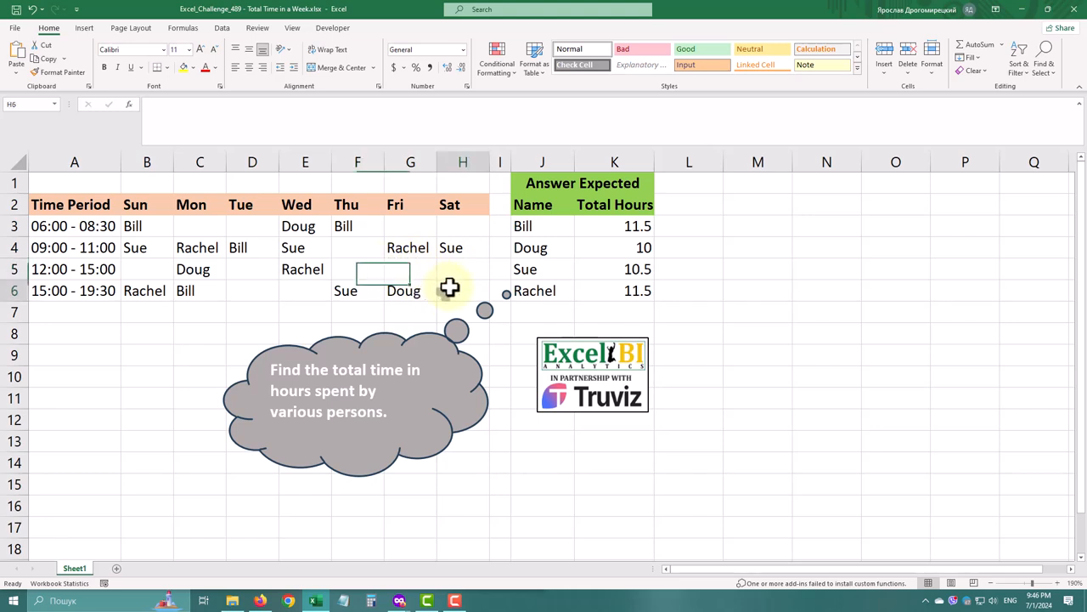
pyautogui.moveTo(74, 204); pyautogui.dragTo(463, 290)
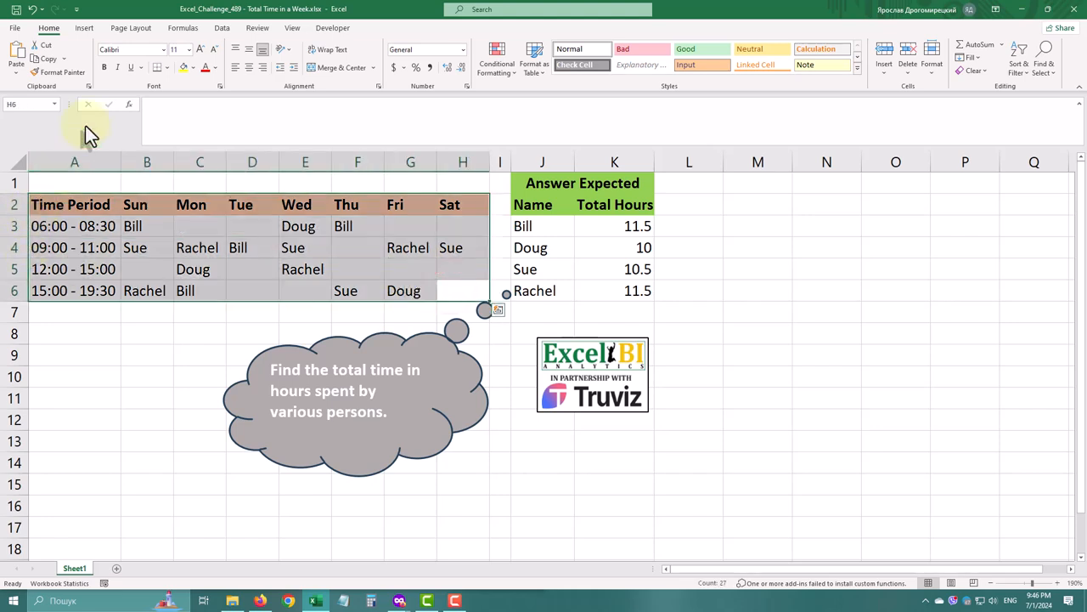
pyautogui.click(221, 27)
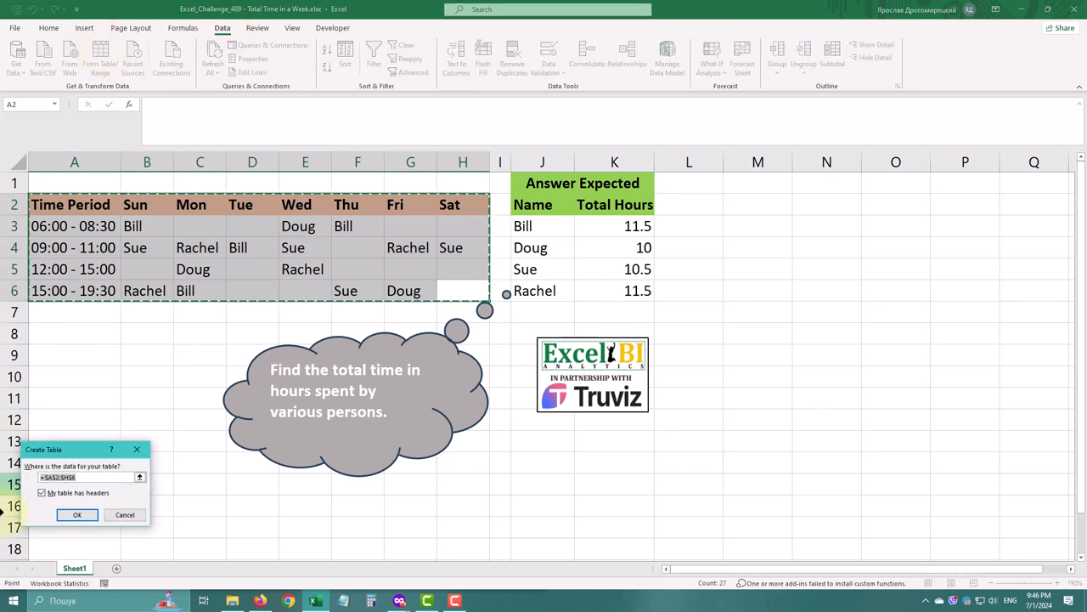
pyautogui.click(76, 513)
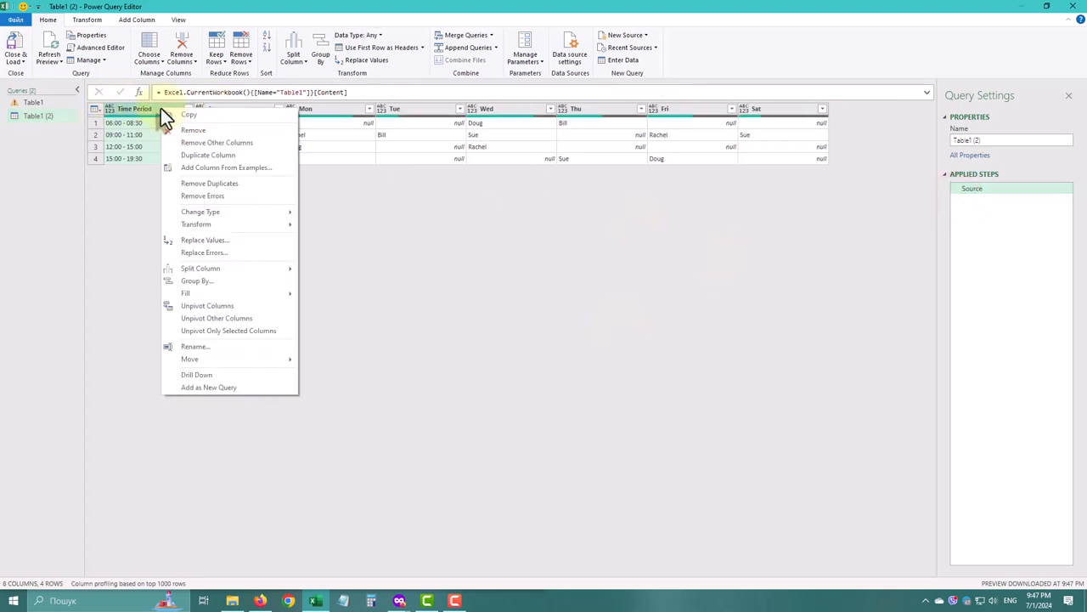
pyautogui.moveTo(224, 272)
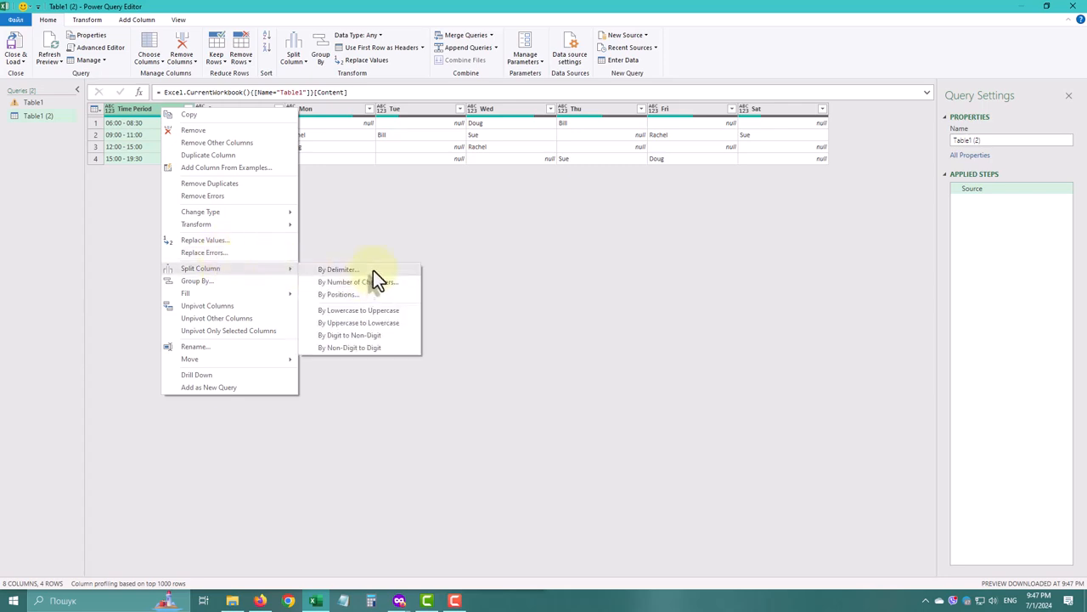
# - Split Time Period at the custom '-' delimiter into start and end time columns
pyautogui.click(338, 269)
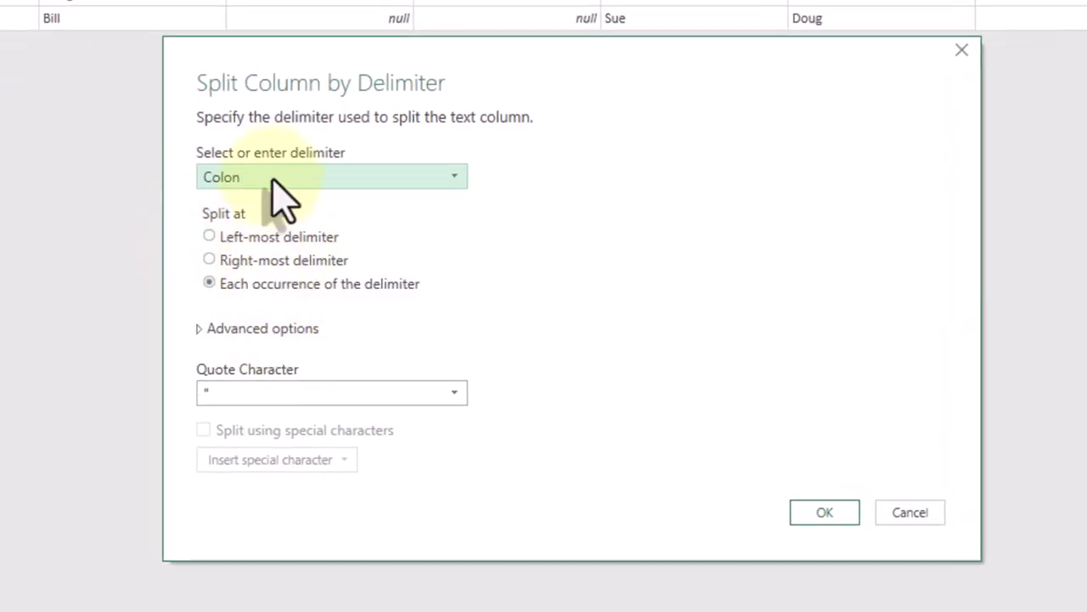
pyautogui.click(331, 177)
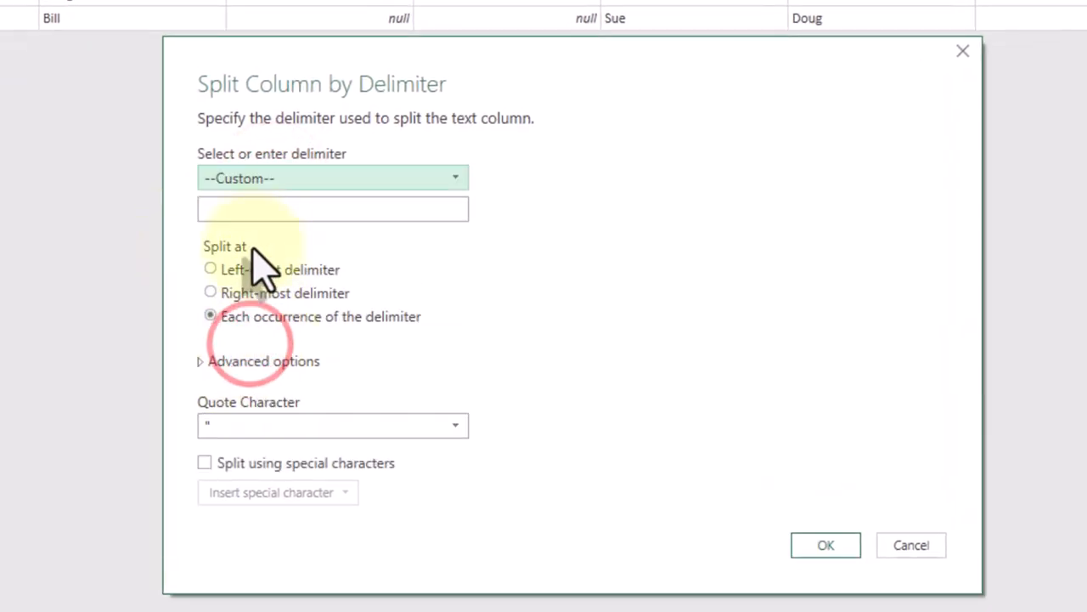
pyautogui.write('-')
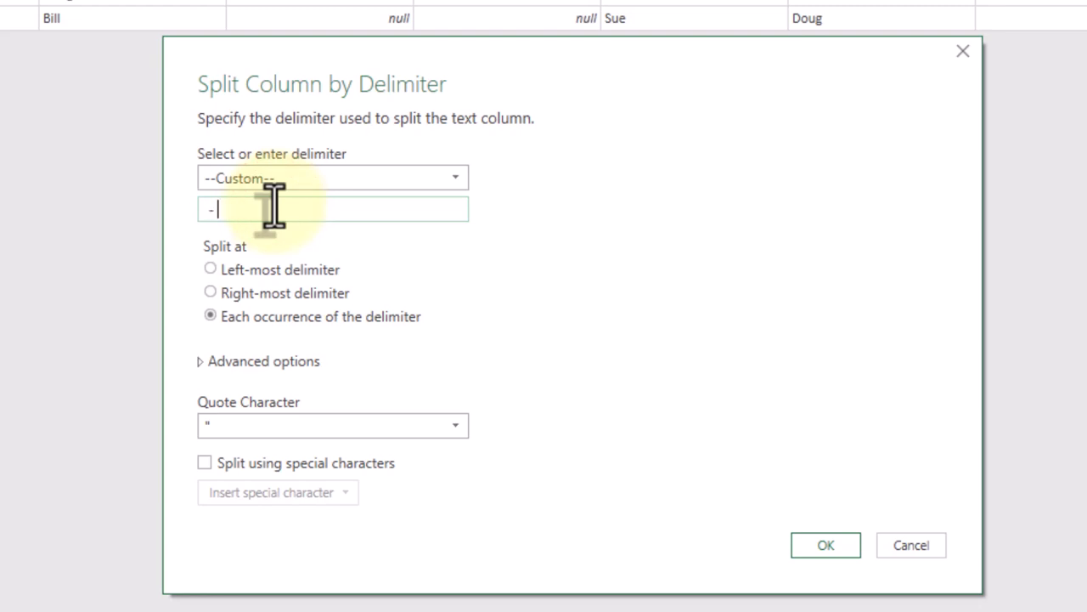
pyautogui.click(825, 544)
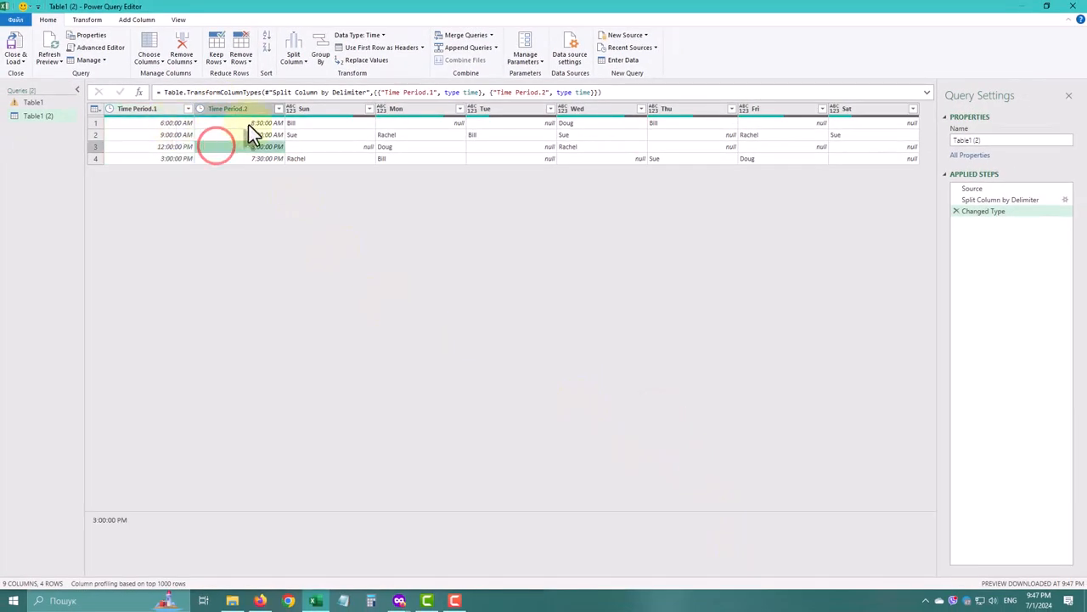
# - Add a Custom column with =([Time Period.2]-[Time Period.1])*24 for hours
pyautogui.click(87, 21)
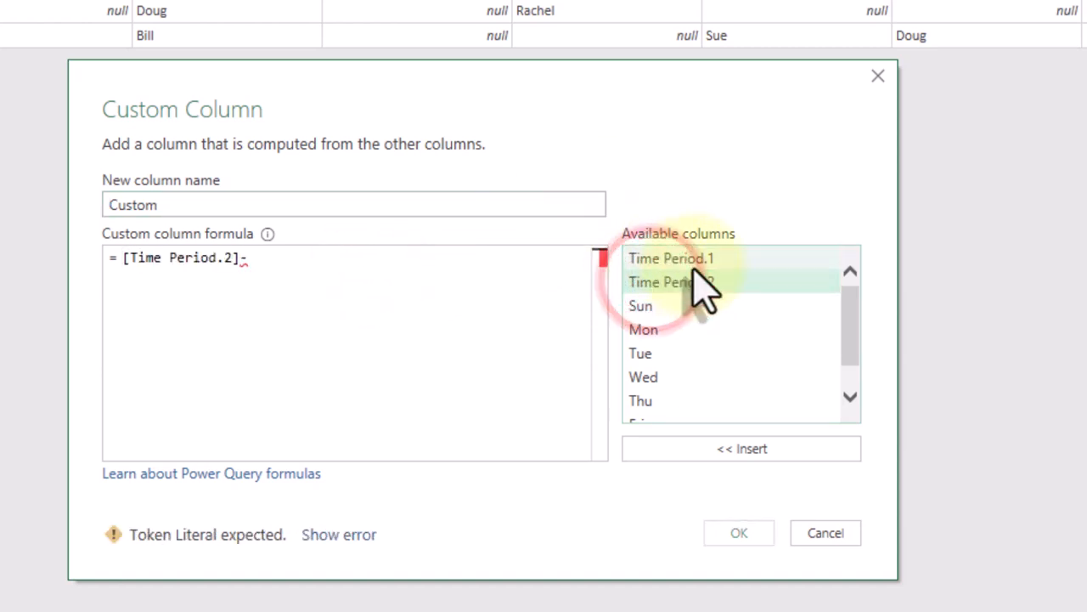
pyautogui.click(740, 448)
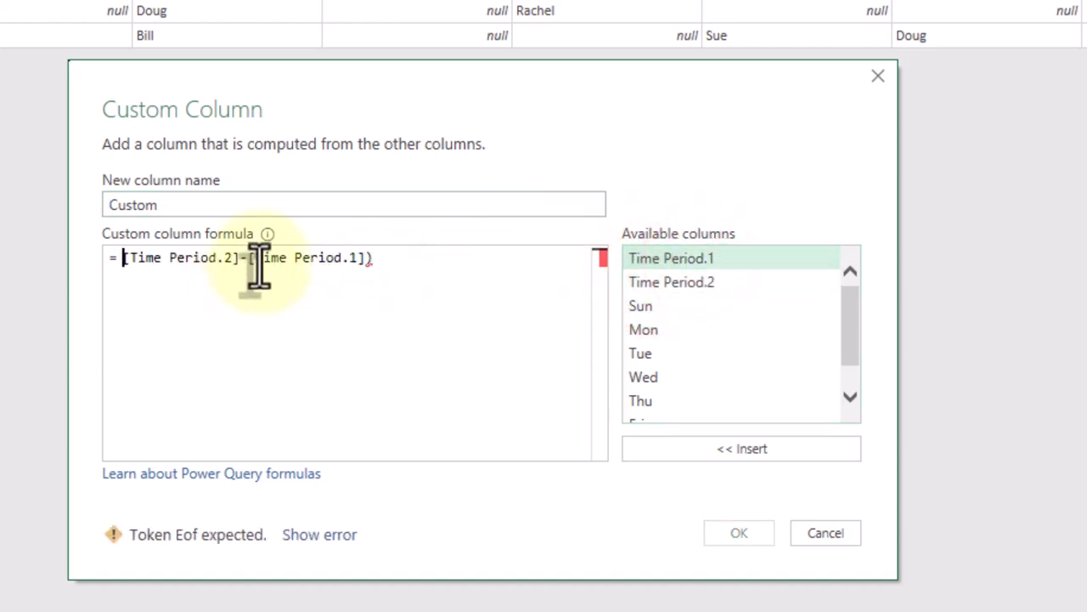
pyautogui.write('(')
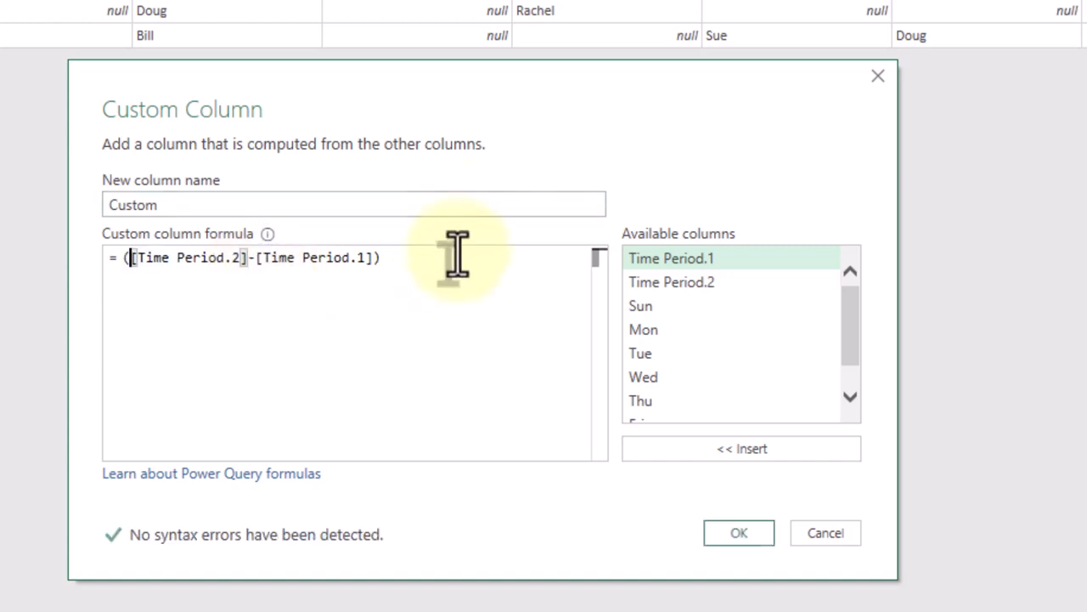
pyautogui.write('*24')
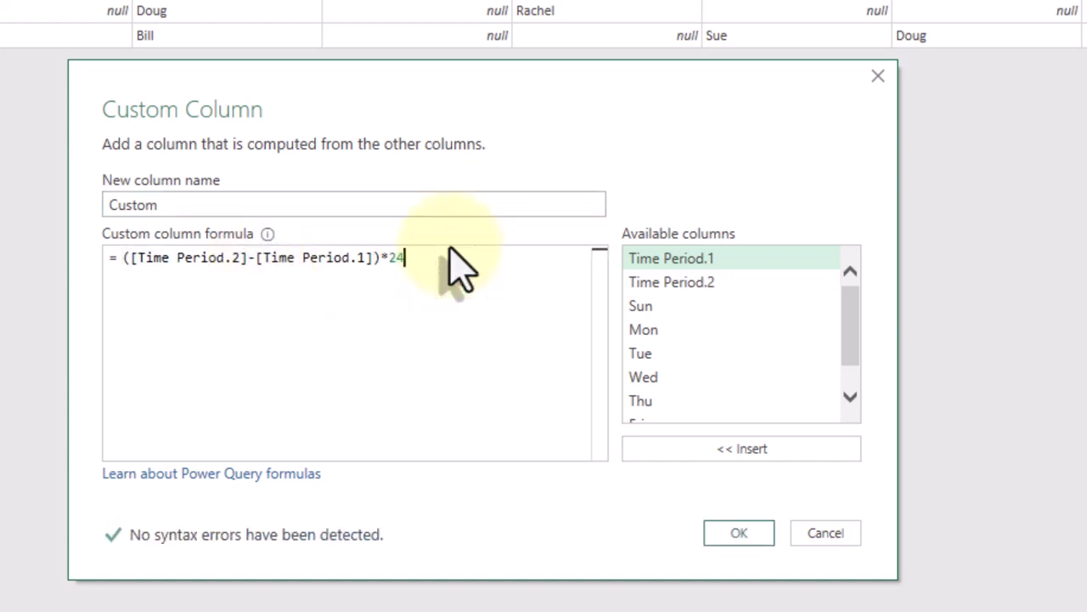
pyautogui.click(737, 534)
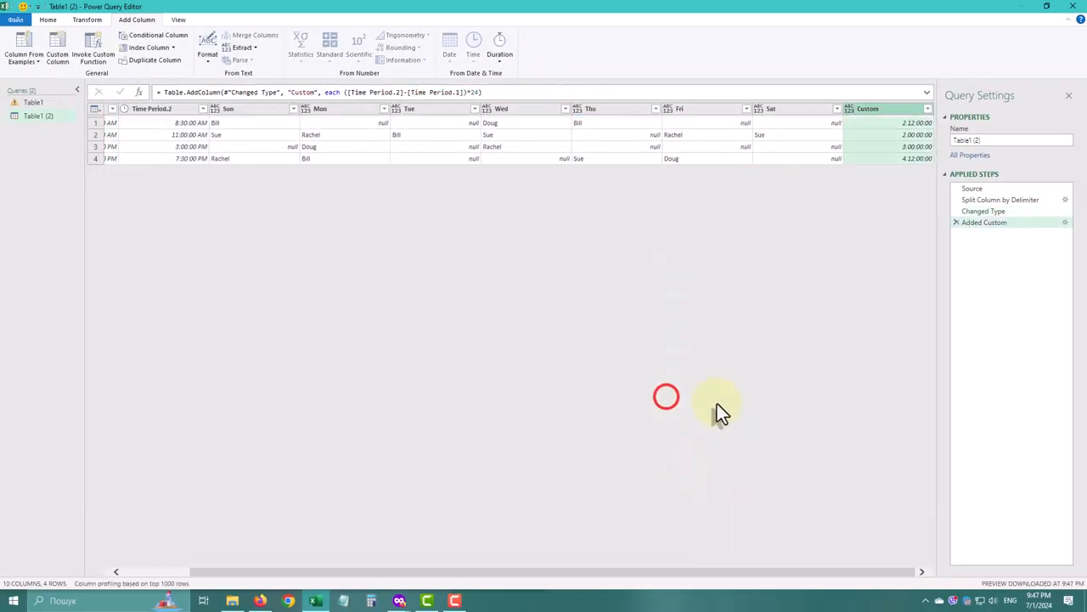
# - Change the Custom column's data type to Decimal Number
pyautogui.click(850, 108)
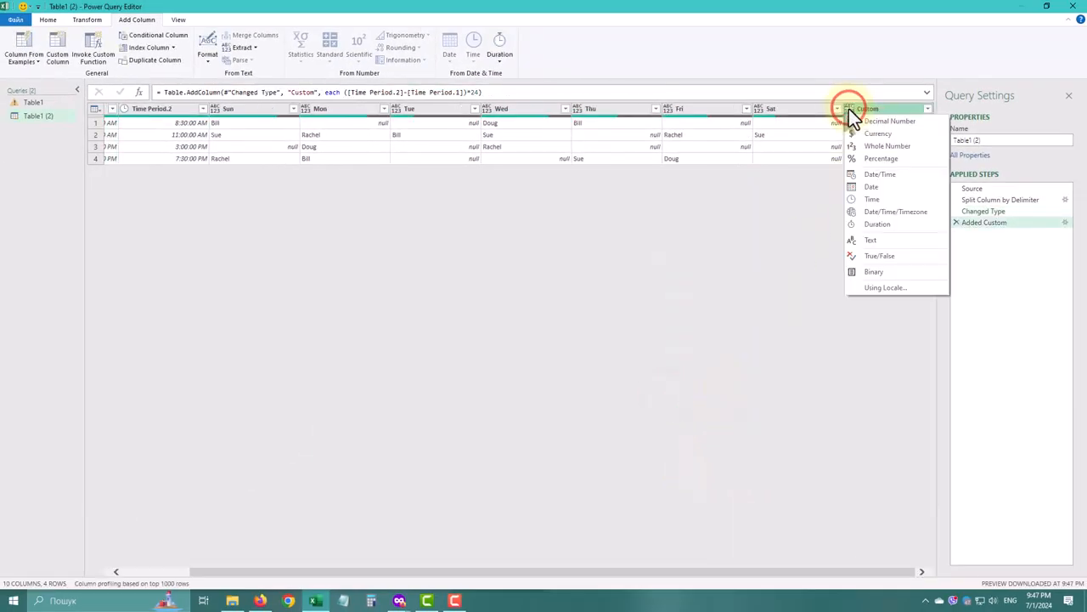
pyautogui.moveTo(890, 120)
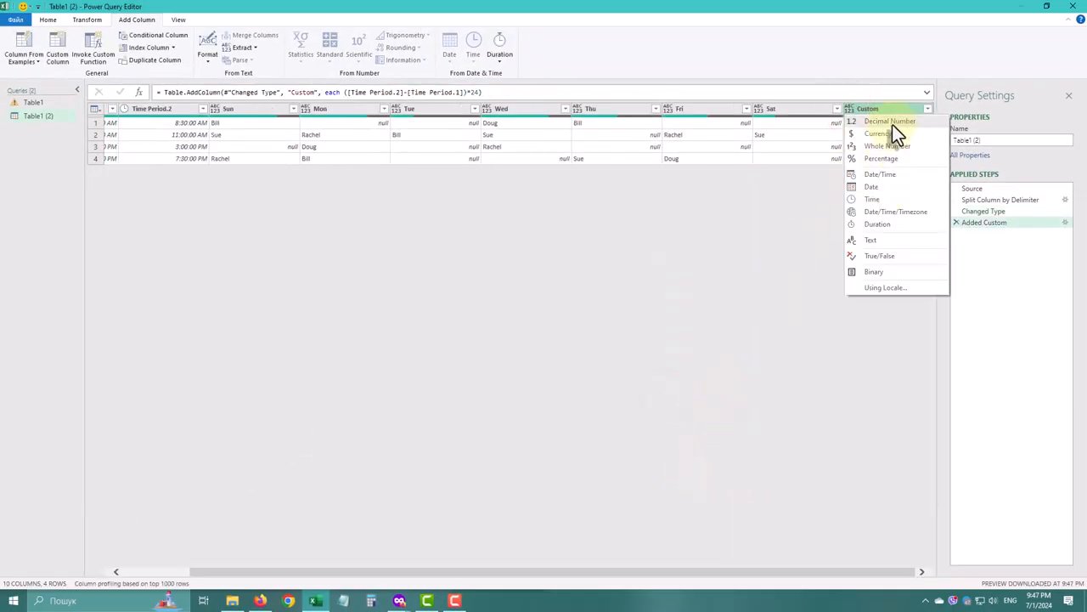
pyautogui.click(890, 121)
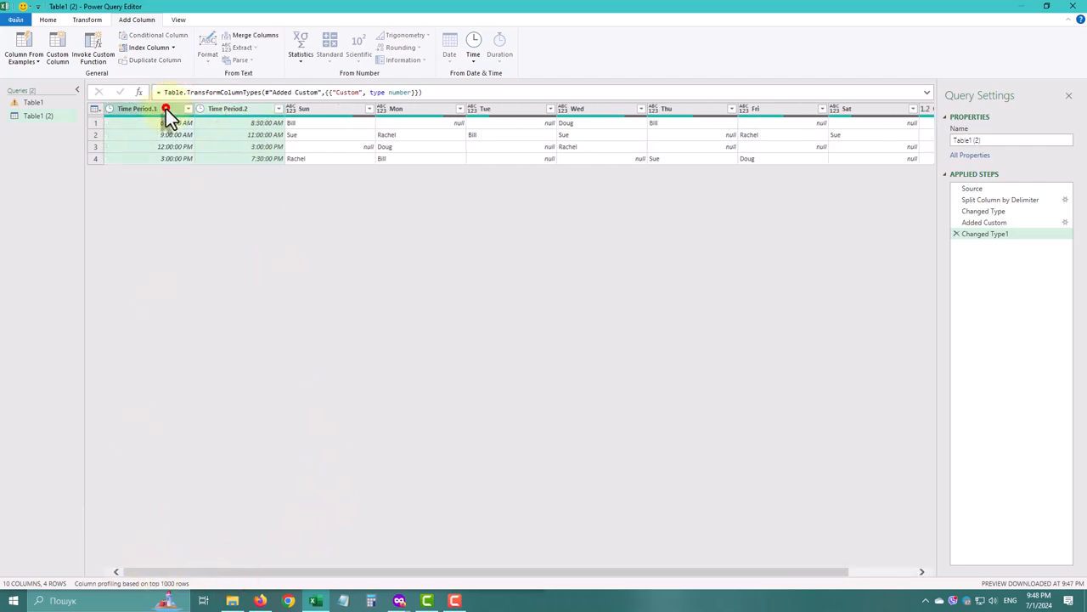
# - Remove Time Period.1 and Time Period.2, then select the Custom hours column
pyautogui.rightClick(166, 108)
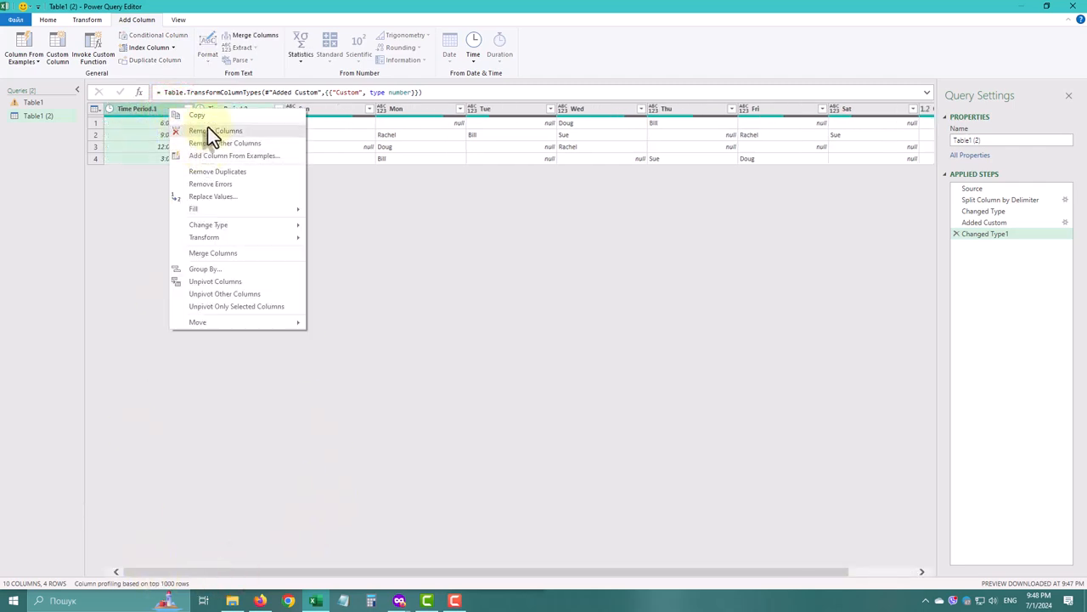
pyautogui.click(214, 130)
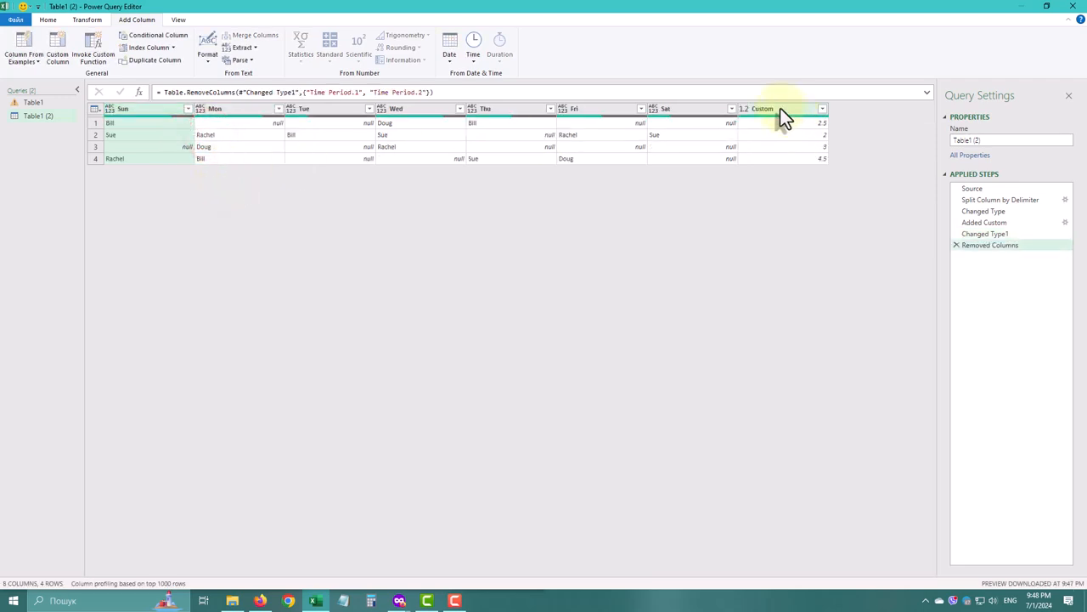
pyautogui.click(780, 109)
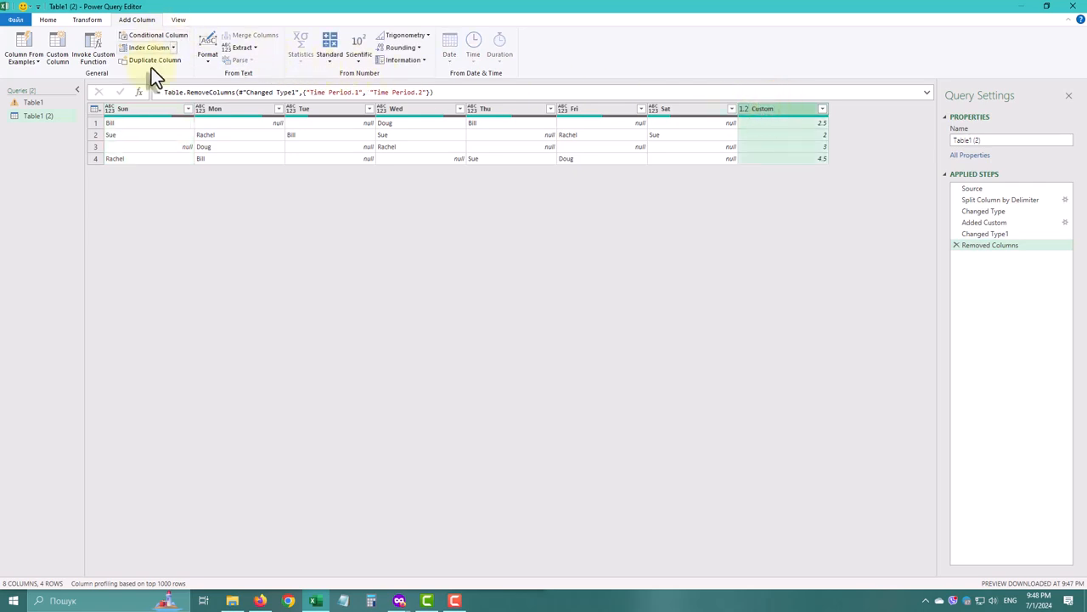
pyautogui.moveTo(158, 34)
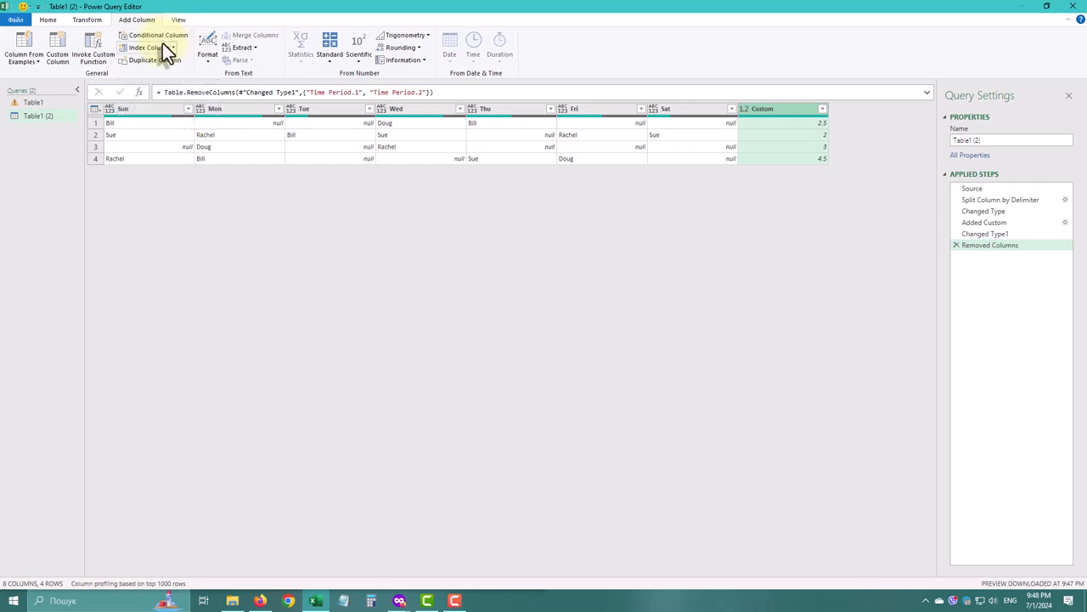
# - Unpivot all columns other than Custom into Attribute and Value rows, then start Group By
pyautogui.click(87, 21)
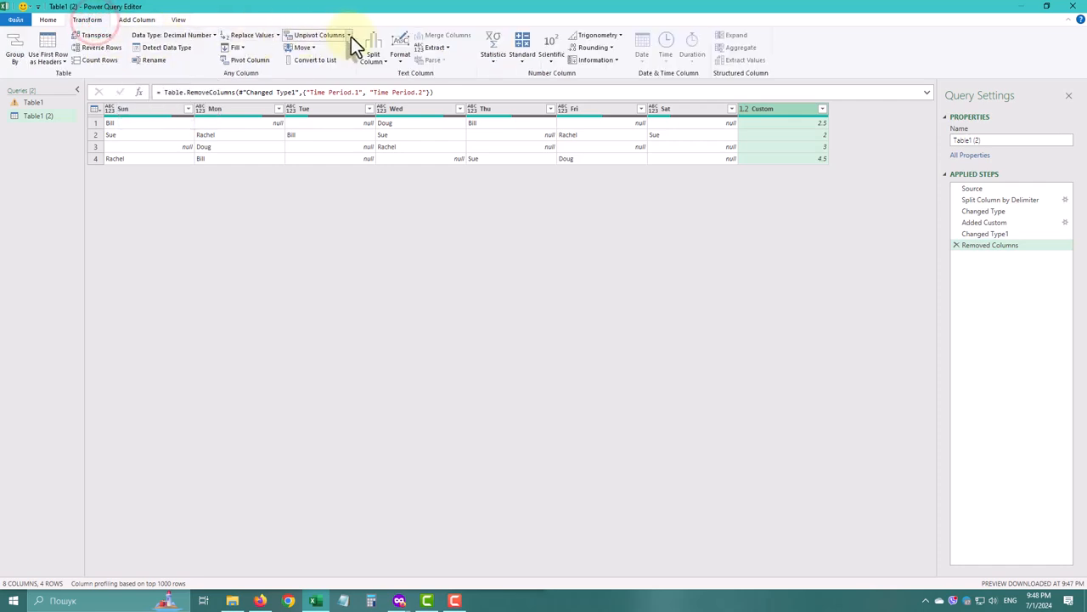
pyautogui.click(348, 34)
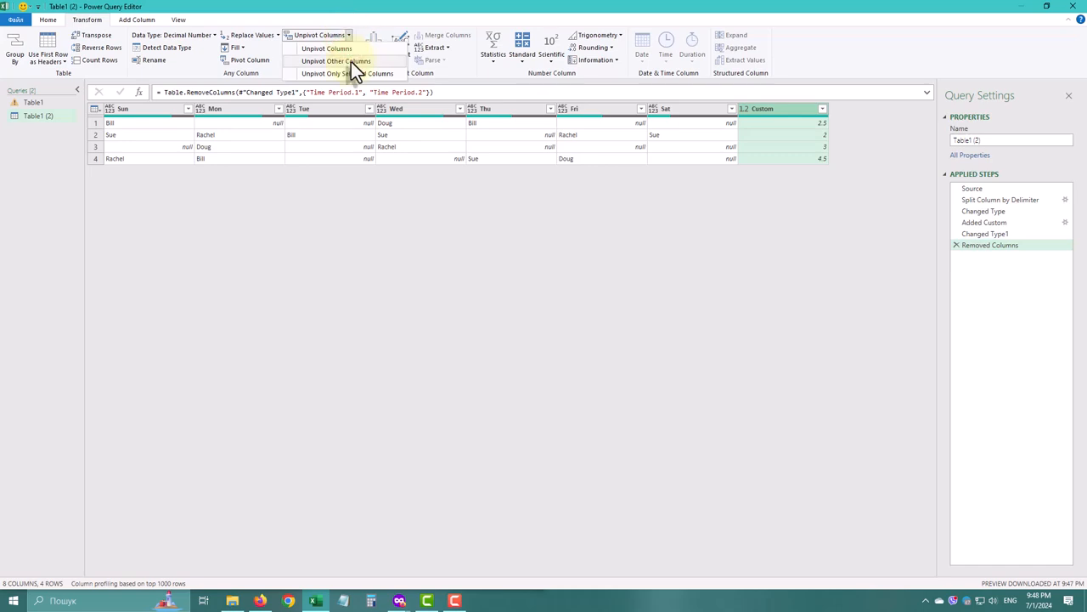
pyautogui.click(336, 61)
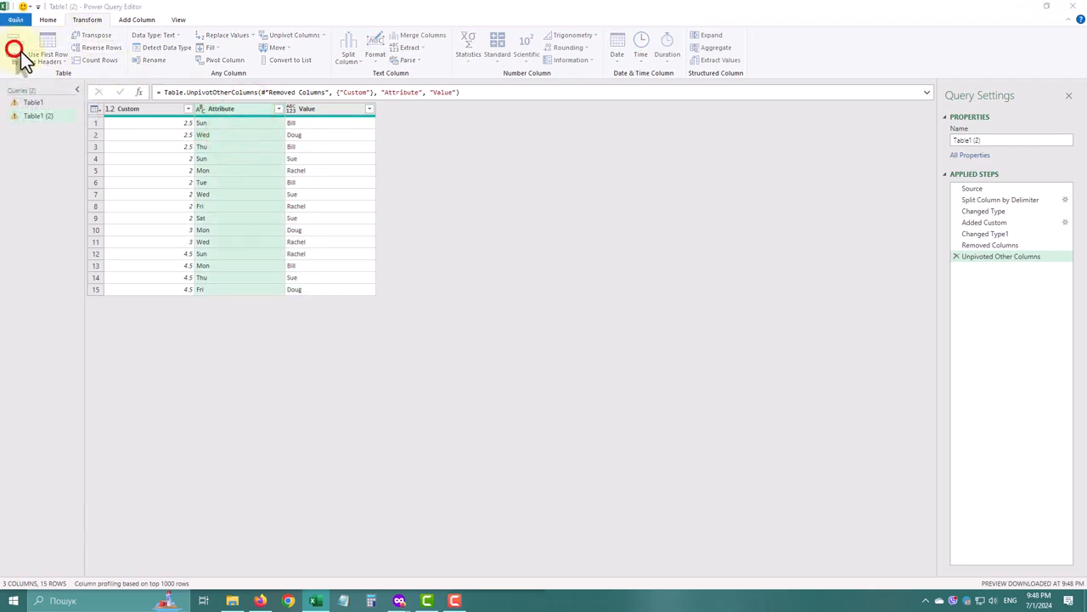
pyautogui.click(14, 43)
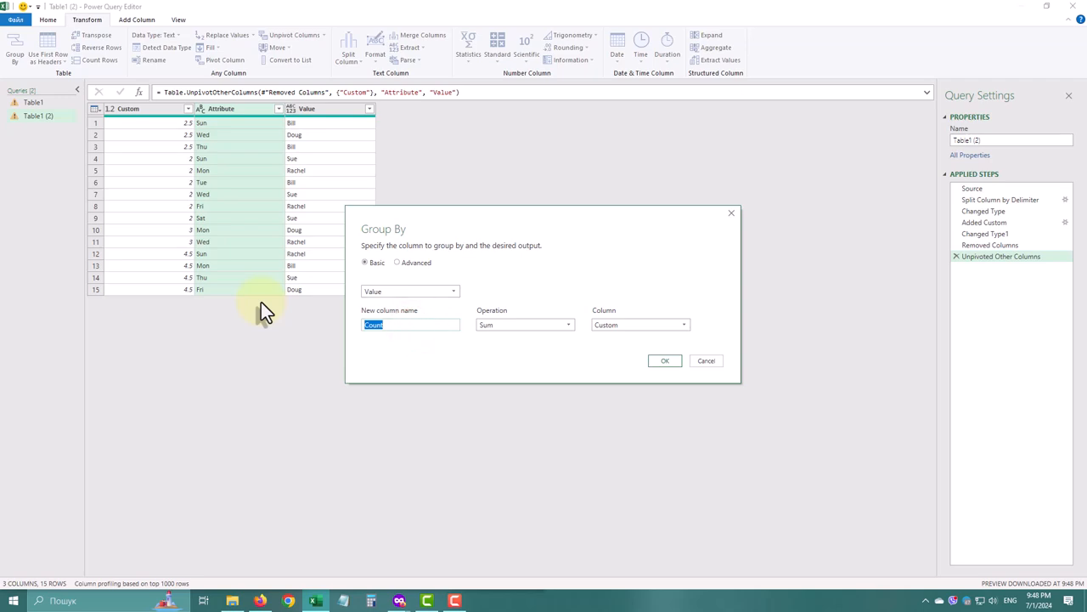
# - Group by Value summing Custom as Total Hours, and rename Value to Name
pyautogui.write('Total Hour')
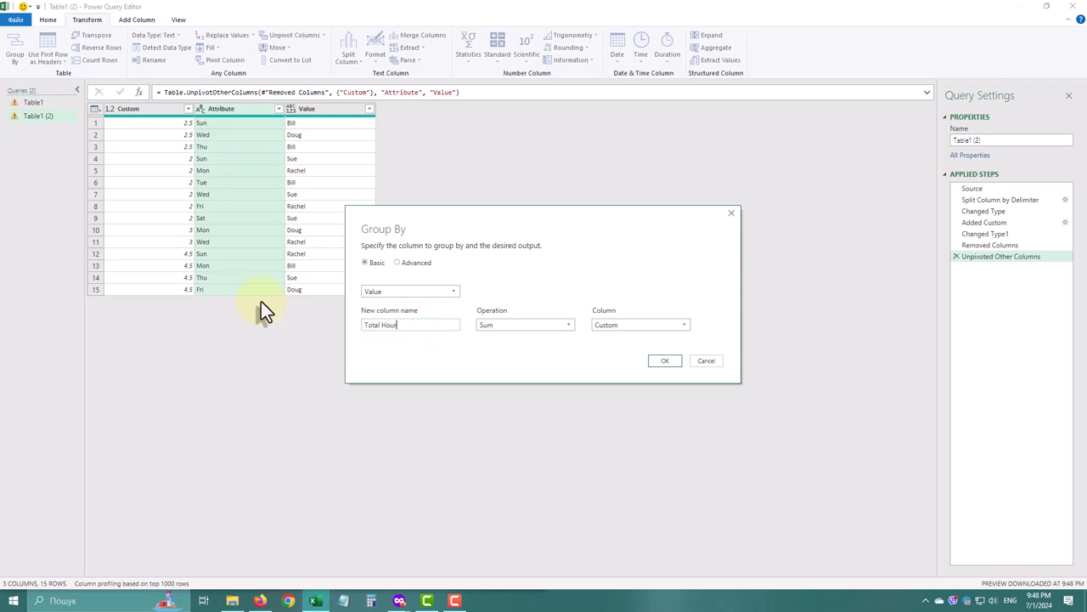
pyautogui.click(666, 361)
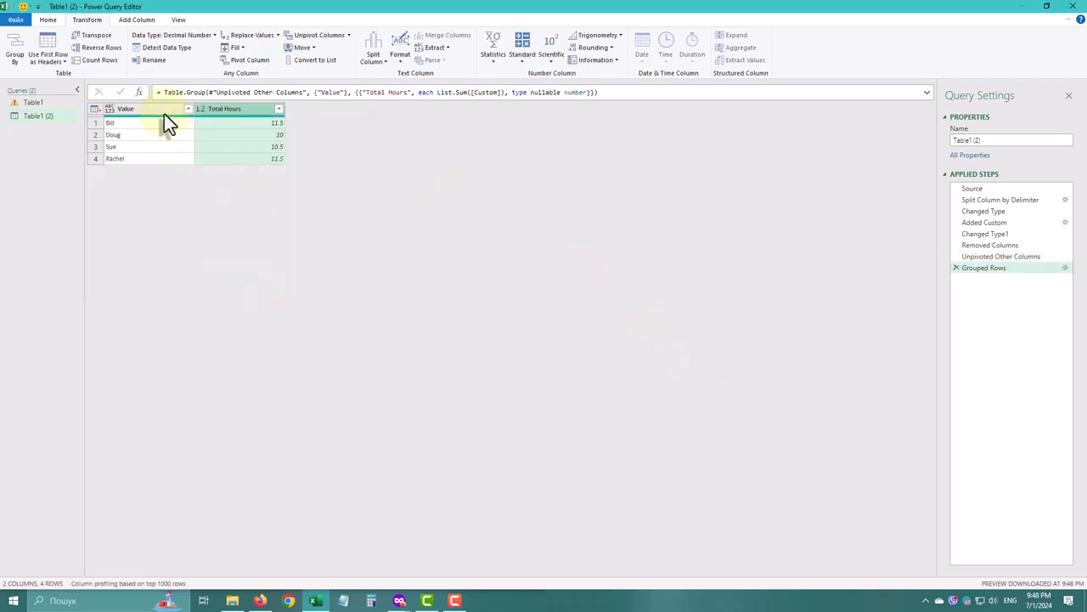
pyautogui.click(125, 108)
pyautogui.write('Name')
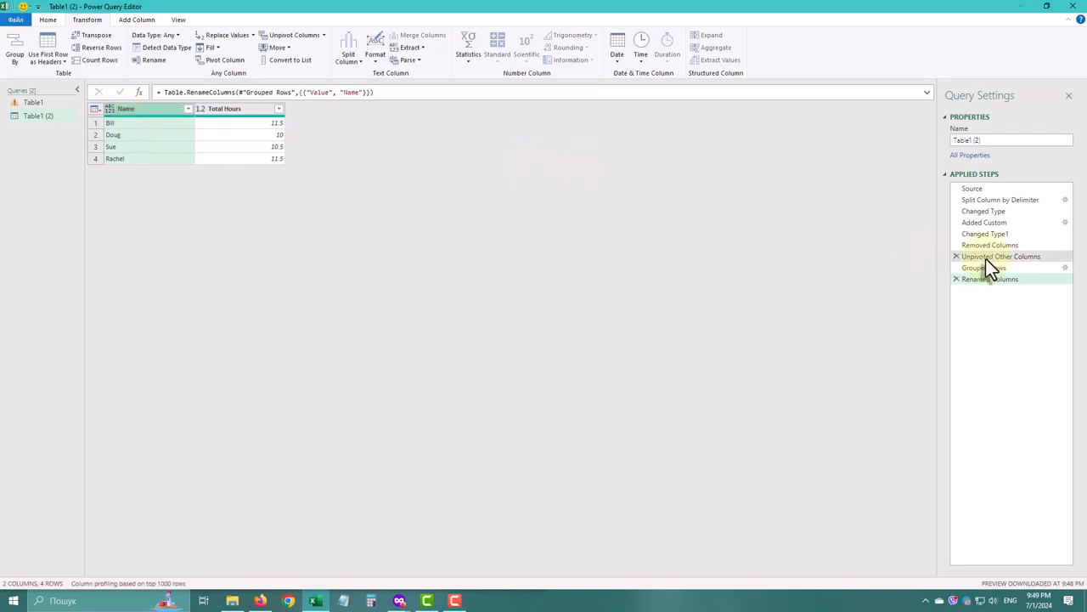
pyautogui.click(990, 278)
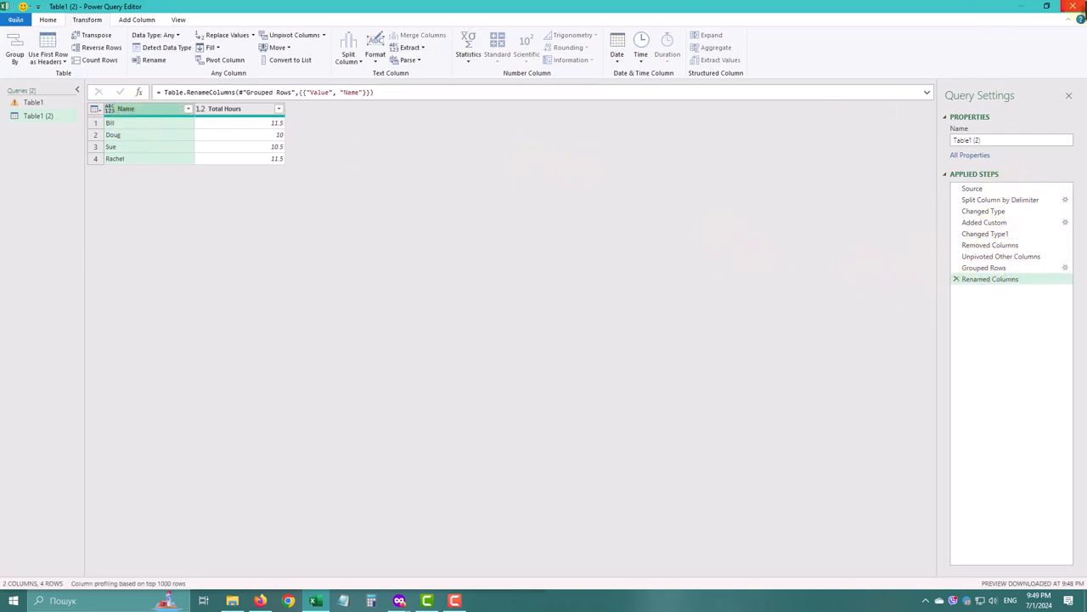